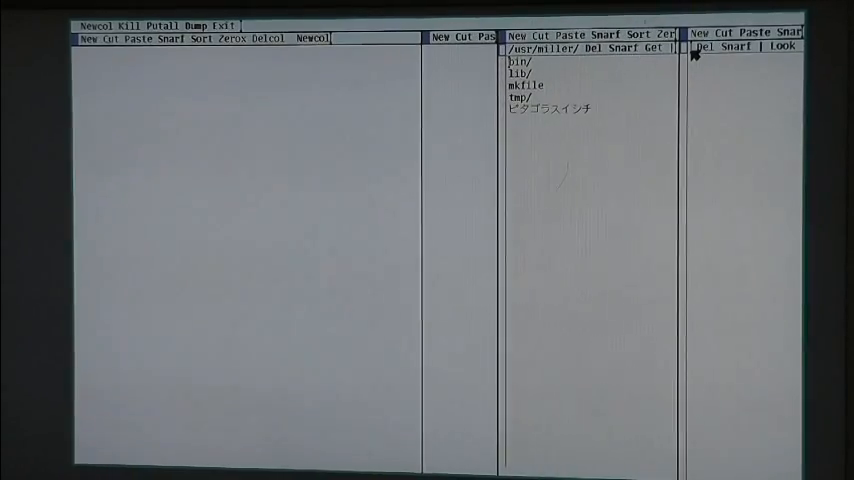
mouse_move(536, 160)
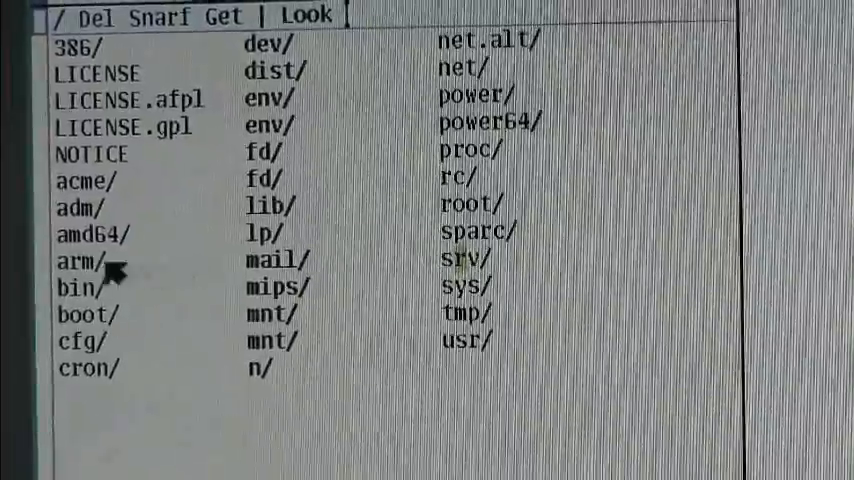
Step: Open the /arm/ directory listing in a new acme window
click(72, 262)
text(#inc)
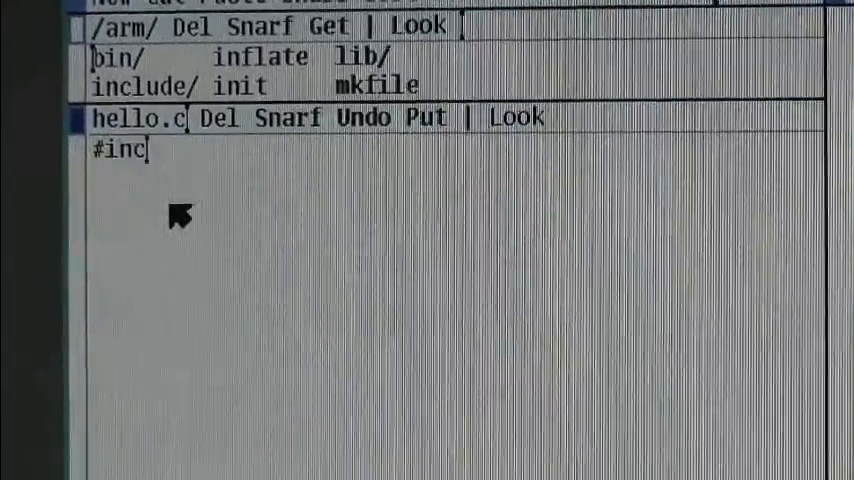
Step: Write the #include <u.h> and #include <libc.h> lines in hello.c
text(lude <u.h>)
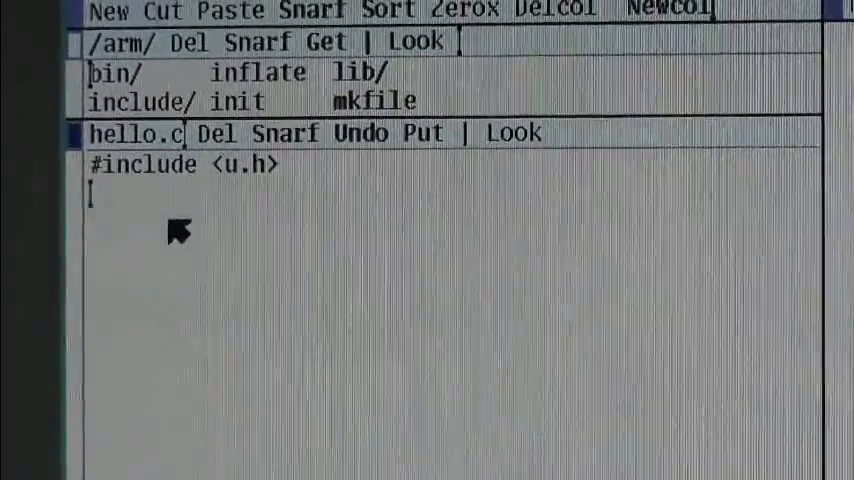
text(#)
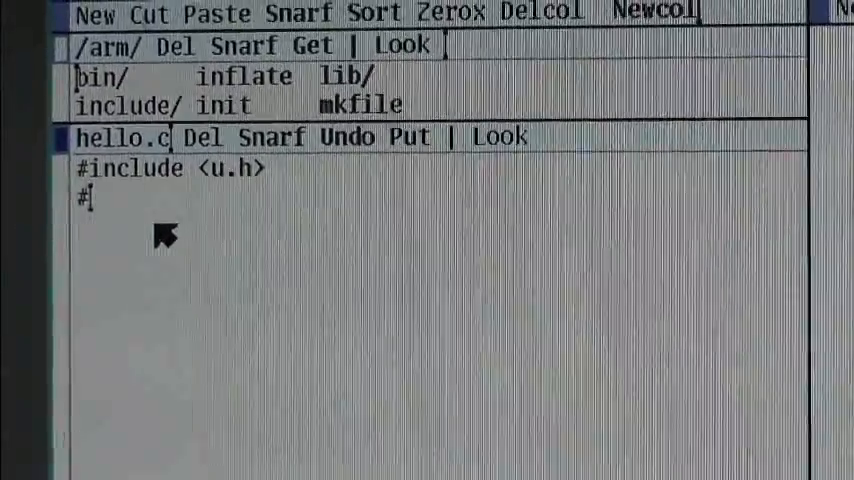
text(inclou)
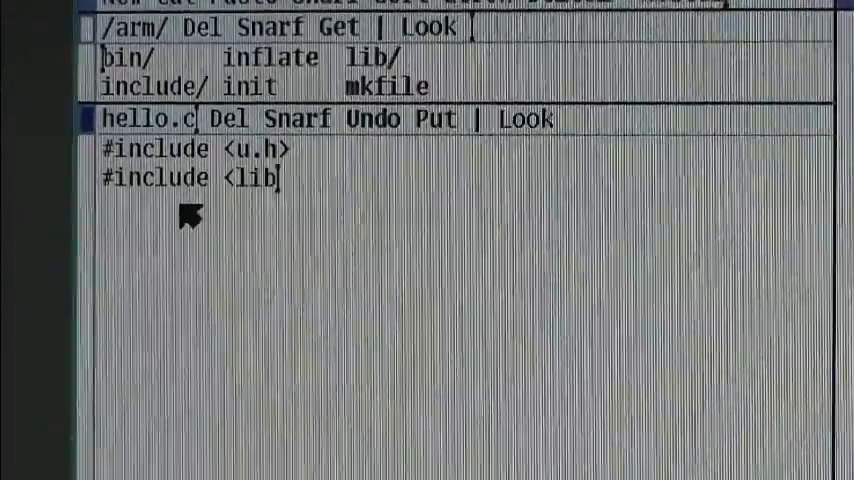
text(c.h>)
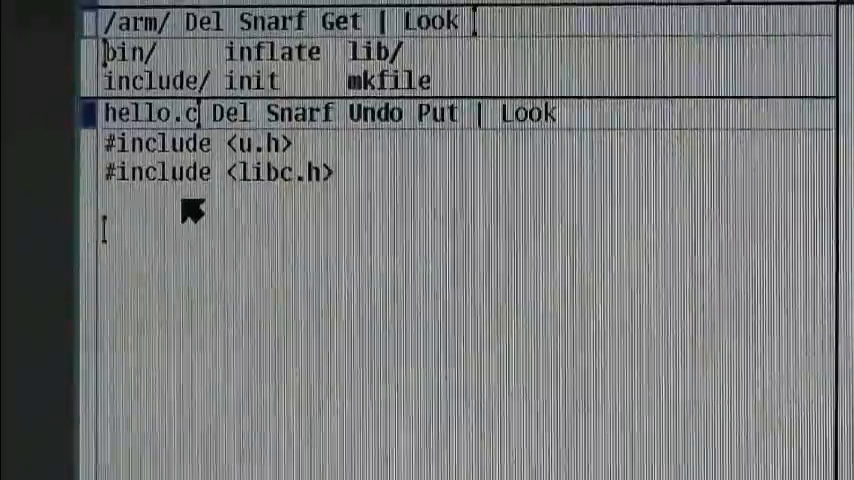
Step: Add void main(void) { with a print("hello raspberry world\n line
text(void main(void)
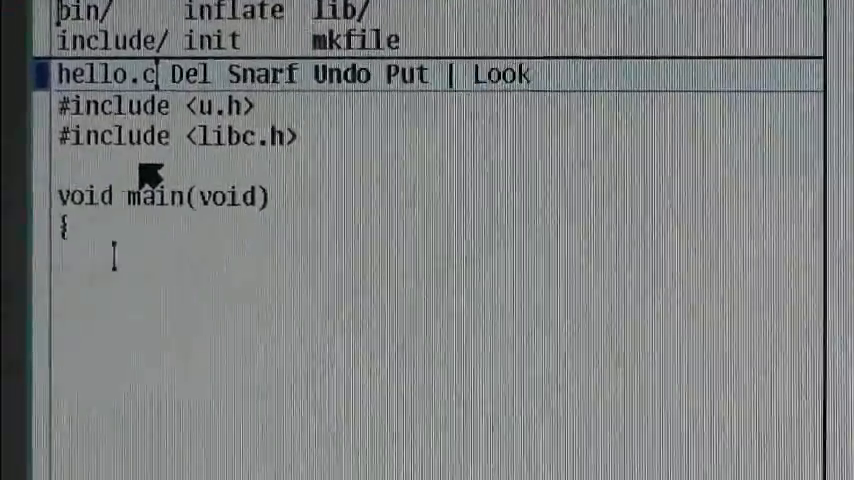
text(print(")
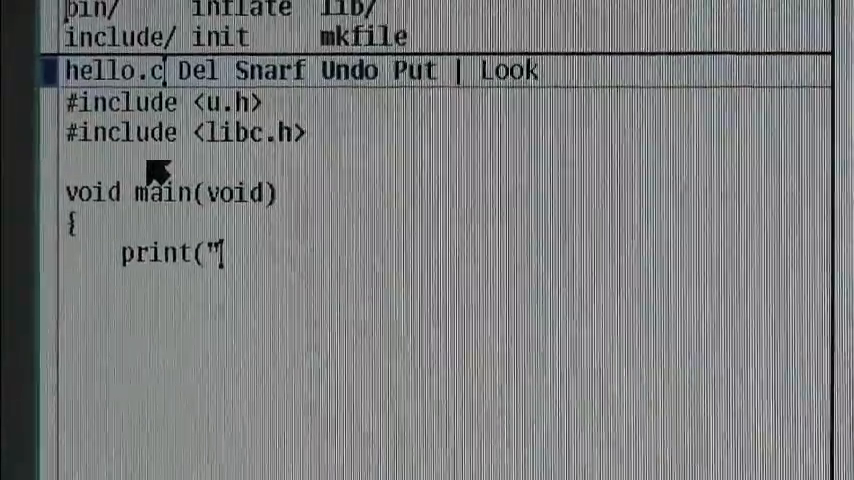
text(hello fraspbe)
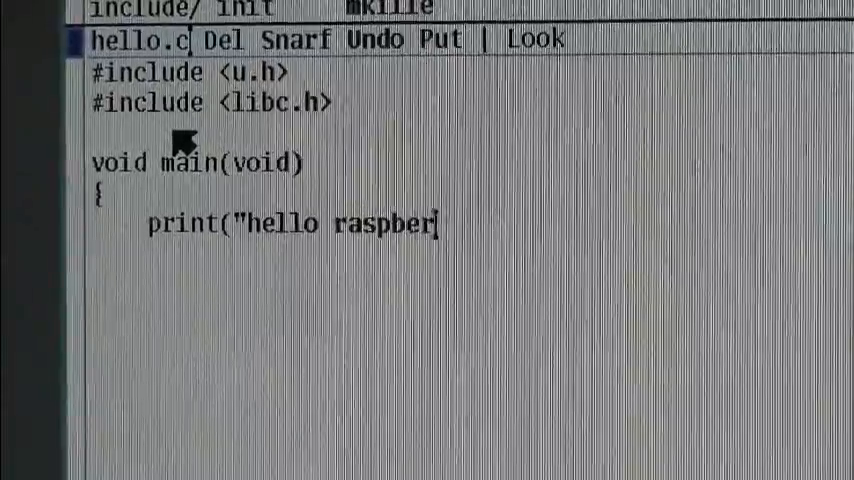
text(ry world\)
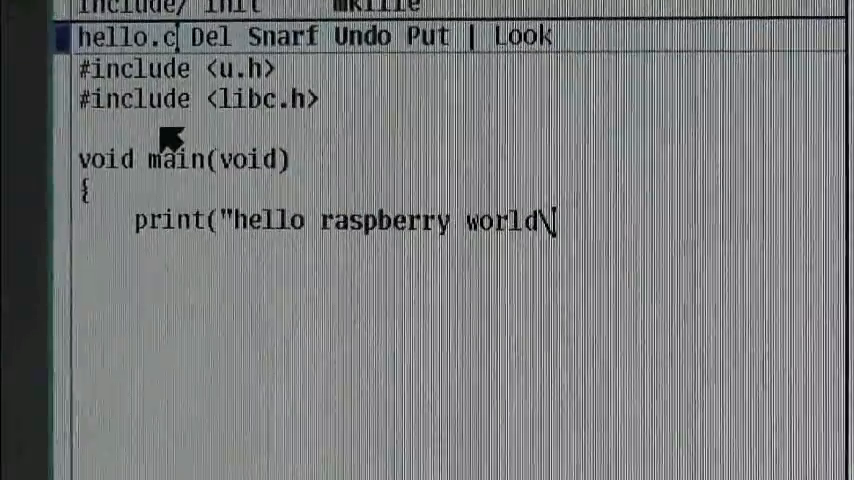
text(n)
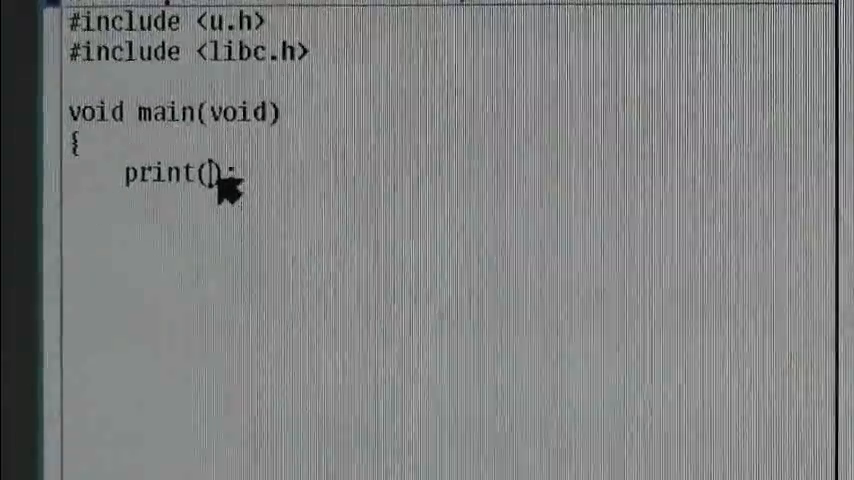
Step: Complete the call as print("hello raspberry world\n"); and close main
text("hello raspberry world\n")
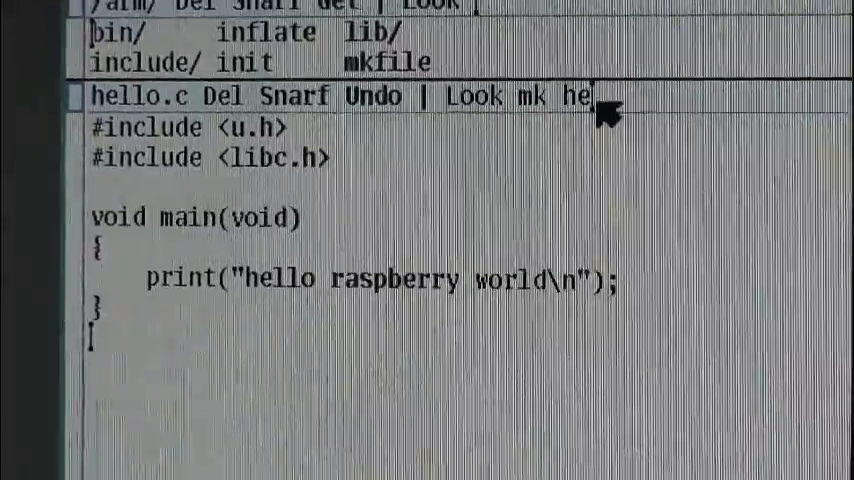
text(llo)
text(9fs e)
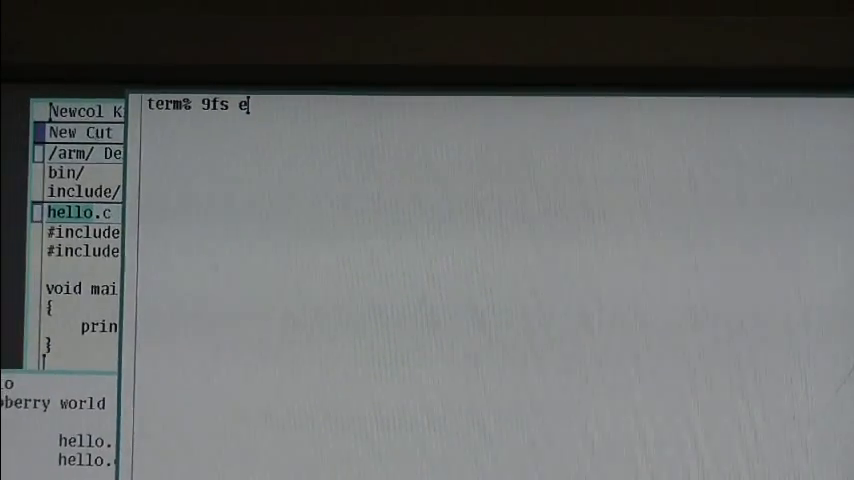
Step: Run 9fs ec2.hamnavoe.com /n/ec2 and authenticate as user ec2
text(c2.hamnavoe.com /n/)
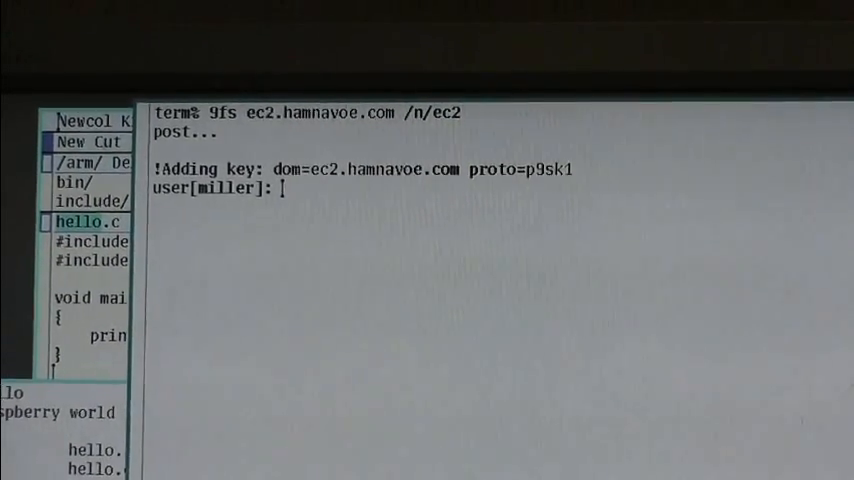
text(ec2)
text(ls -l /n/ec)
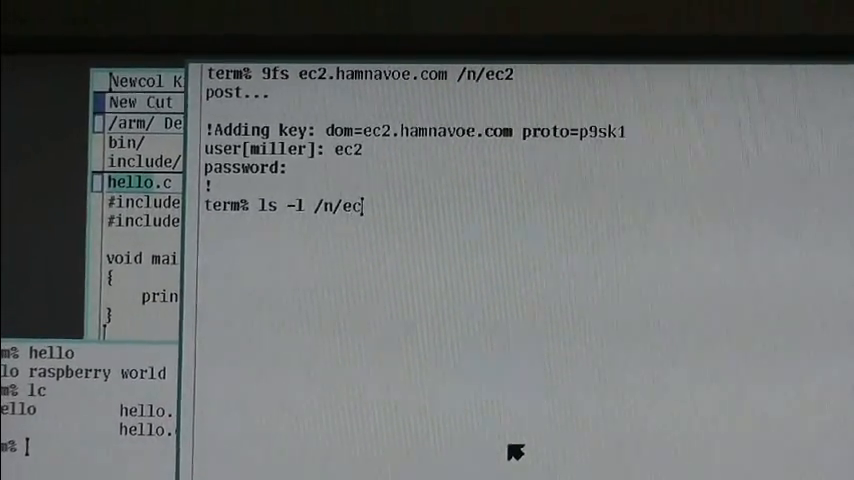
Step: Run ls -l /n/ec2 and scroll through the remote root listing
key(Return)
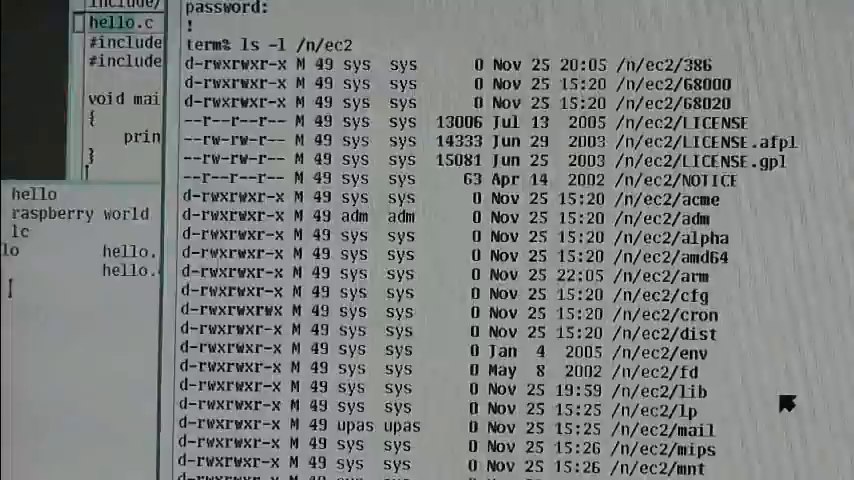
scroll(down, 3)
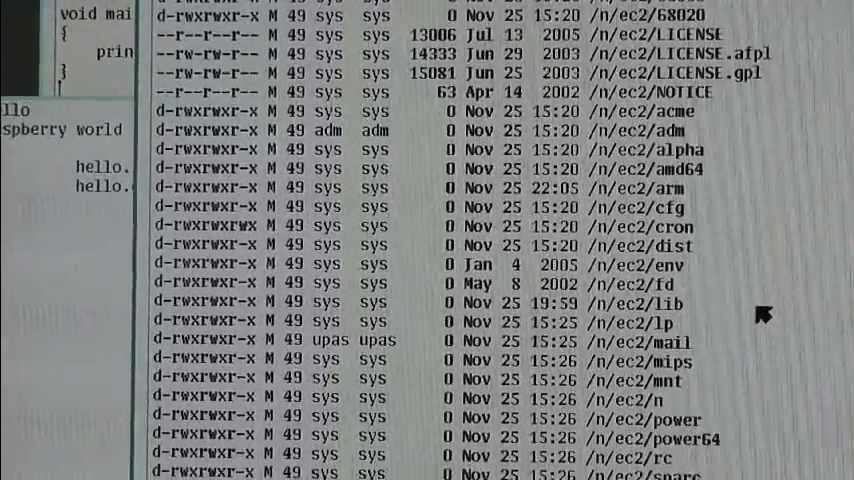